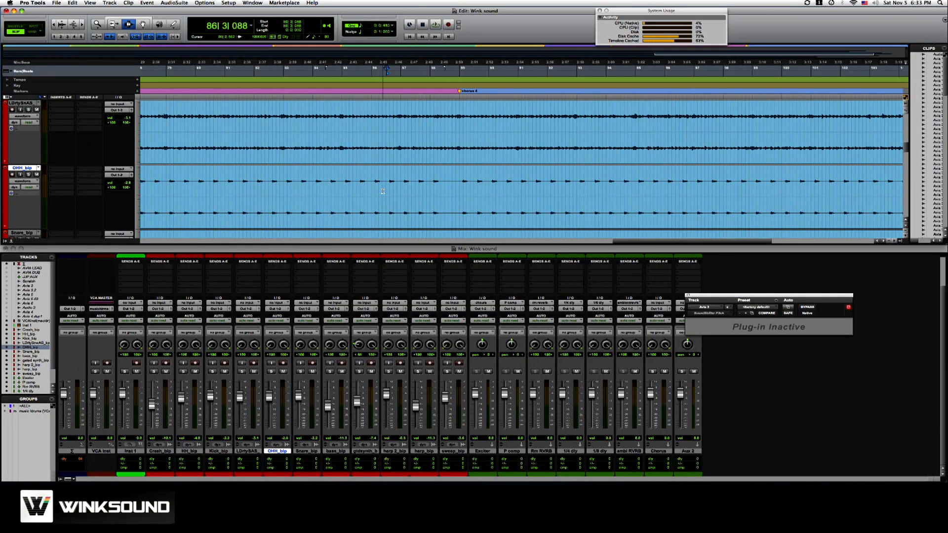
Start and stop playback with Spacebar, then play the session at half speed with Shift+Spacebar
key(space)
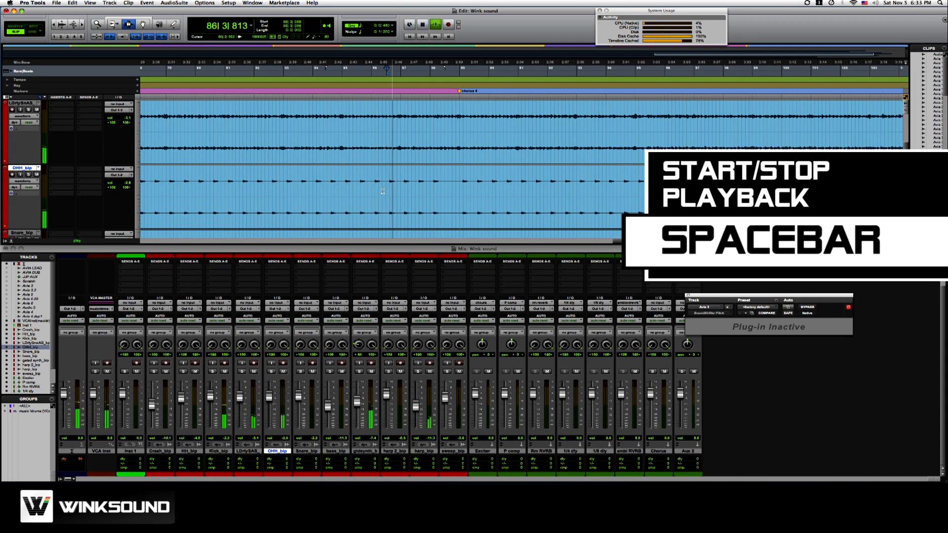
key(space)
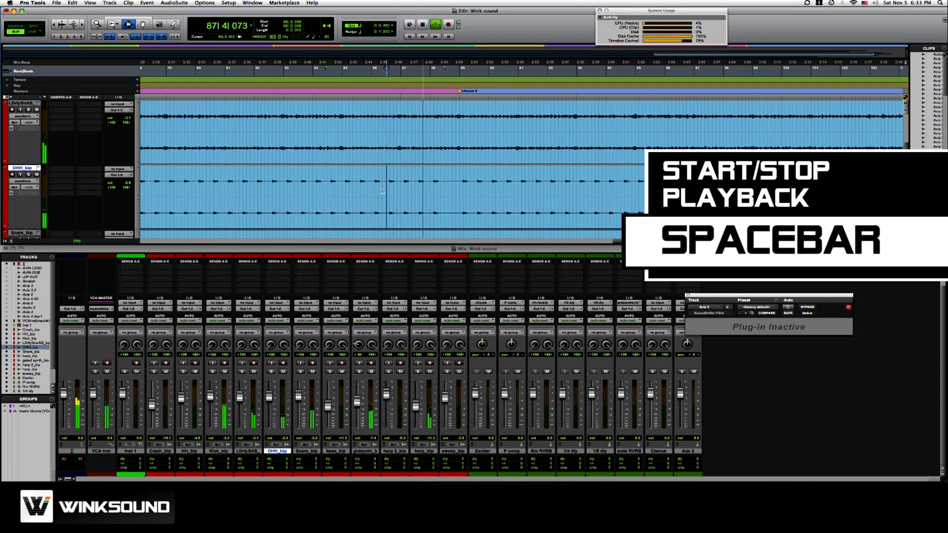
key(shift+space)
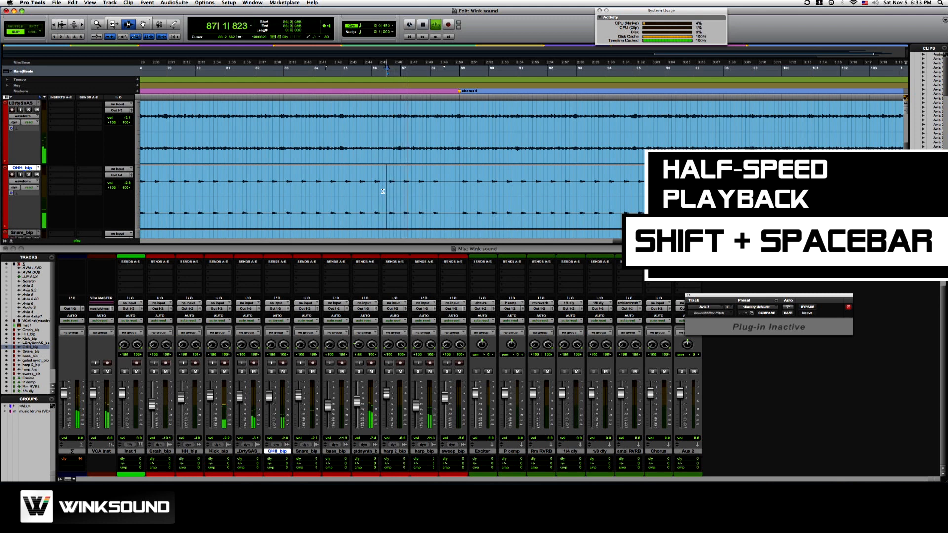
key(shift+space)
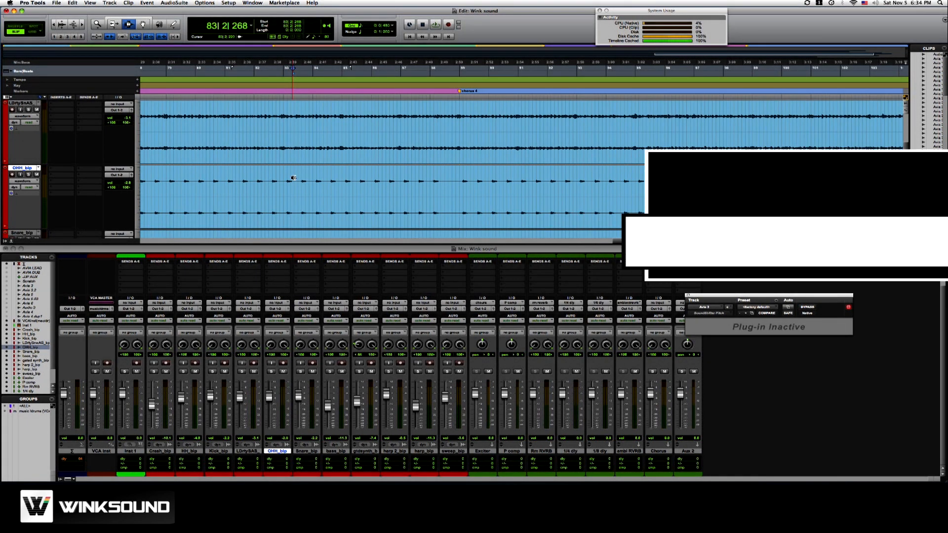
Shuttle playback forward through the session with Ctrl+5 on the numeric keypad
key(ctrl+5)
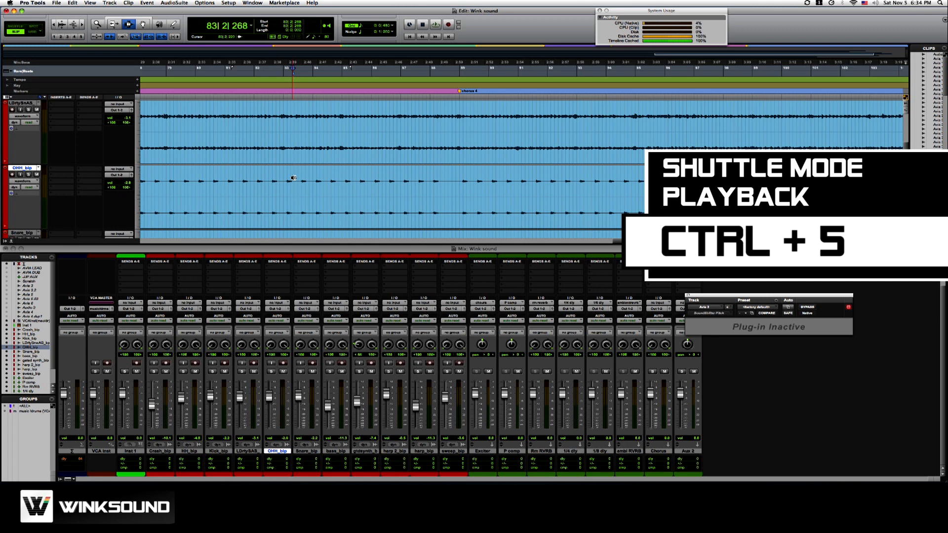
key(ctrl+5)
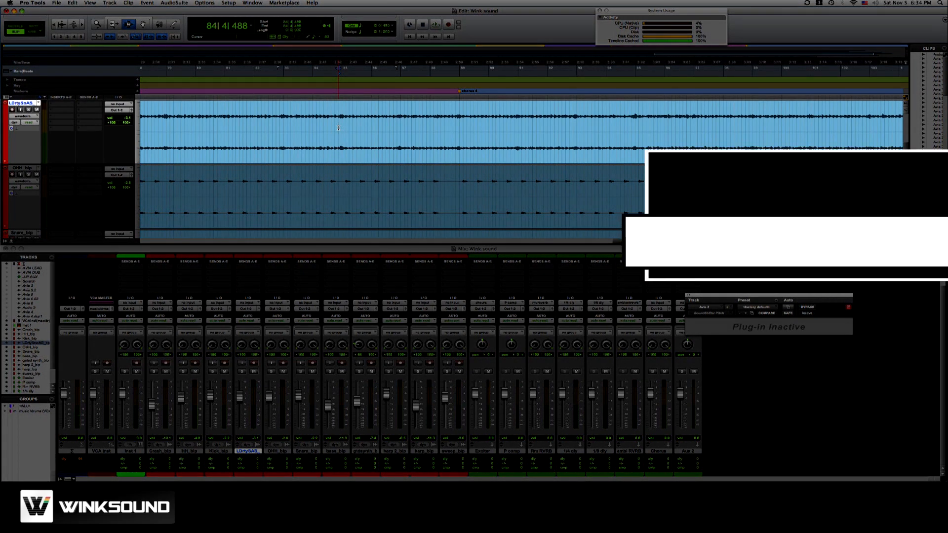
Shuttle forward at 1/16 speed with Ctrl+3, stop it, then mute the top LDrtySAS track with Shift+M
key(ctrl+3)
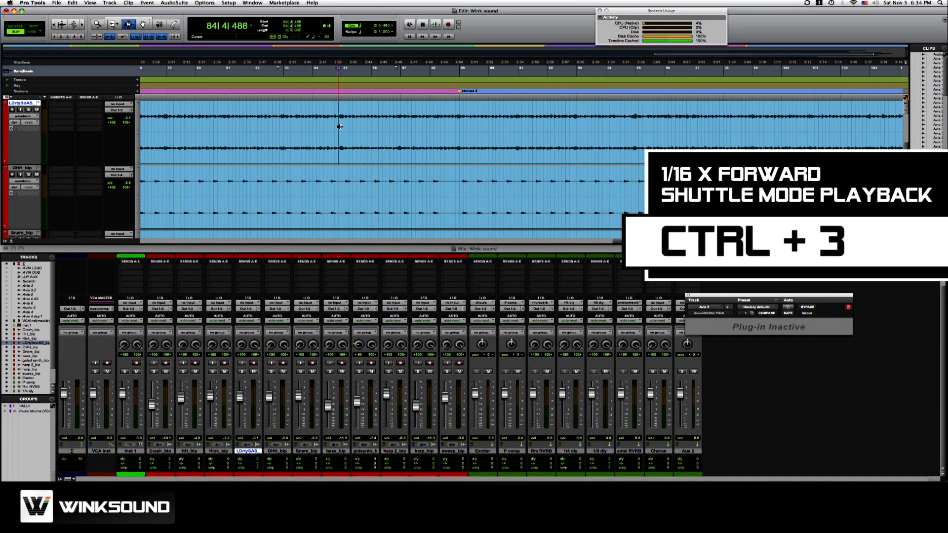
key(ctrl+3)
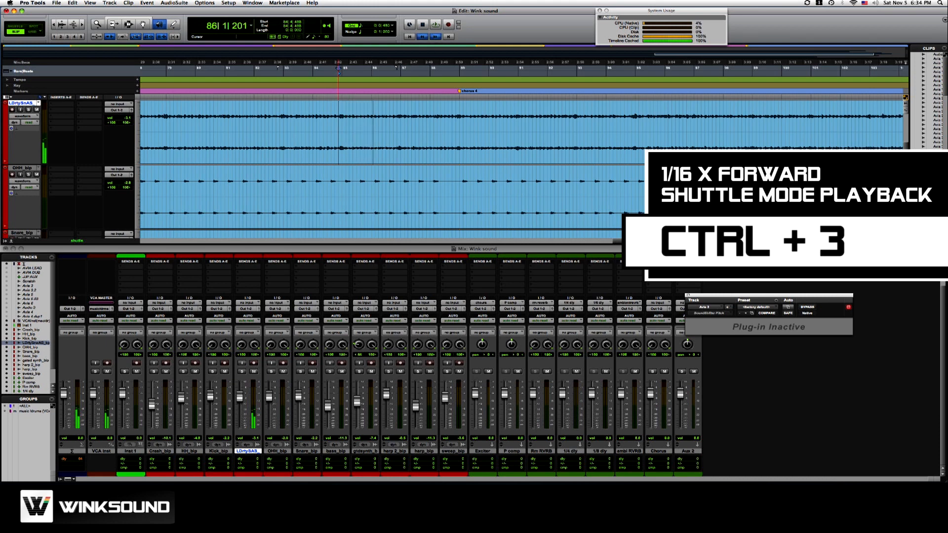
key(ctrl+7)
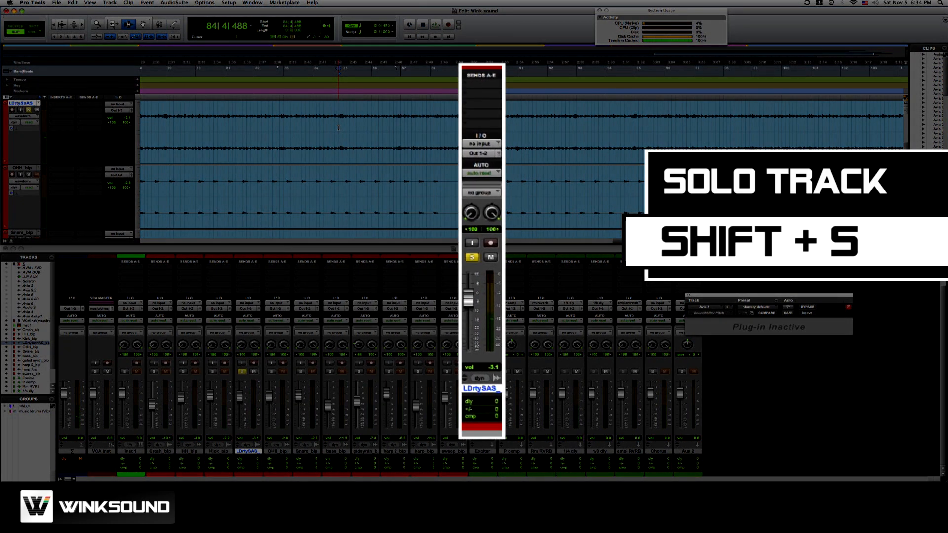
key(shift+m)
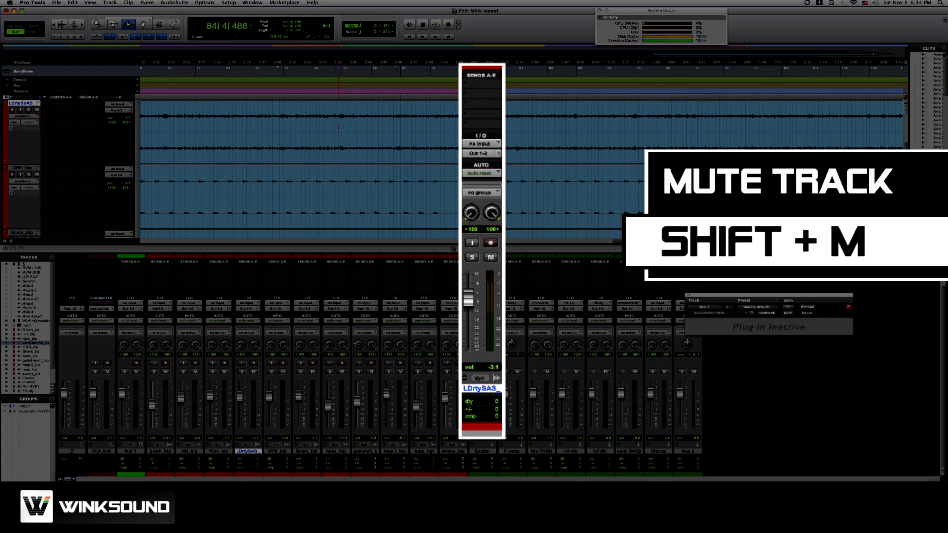